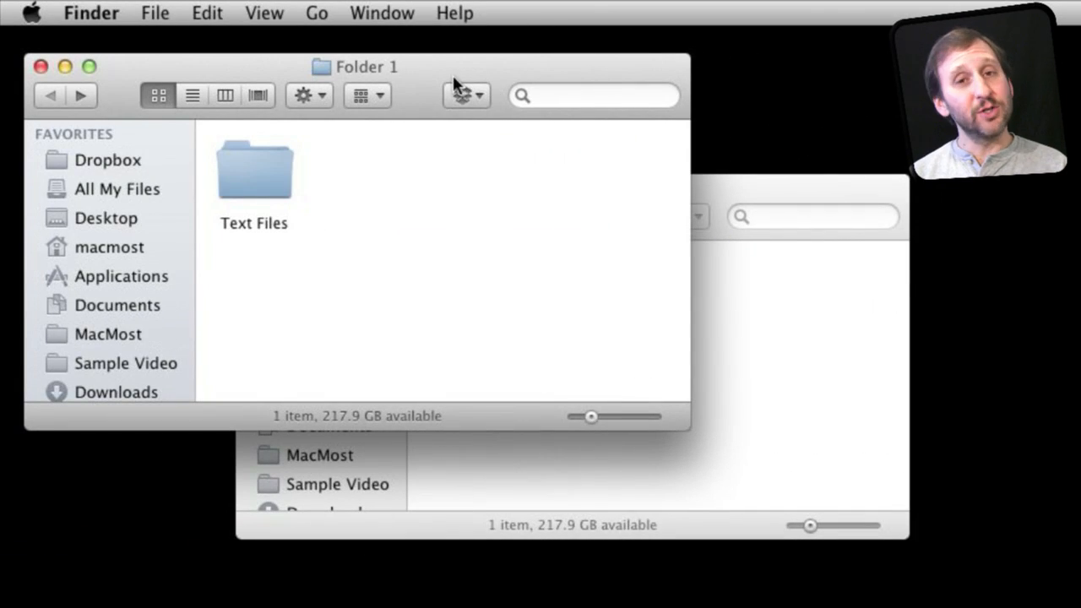
mouse_move(465, 69)
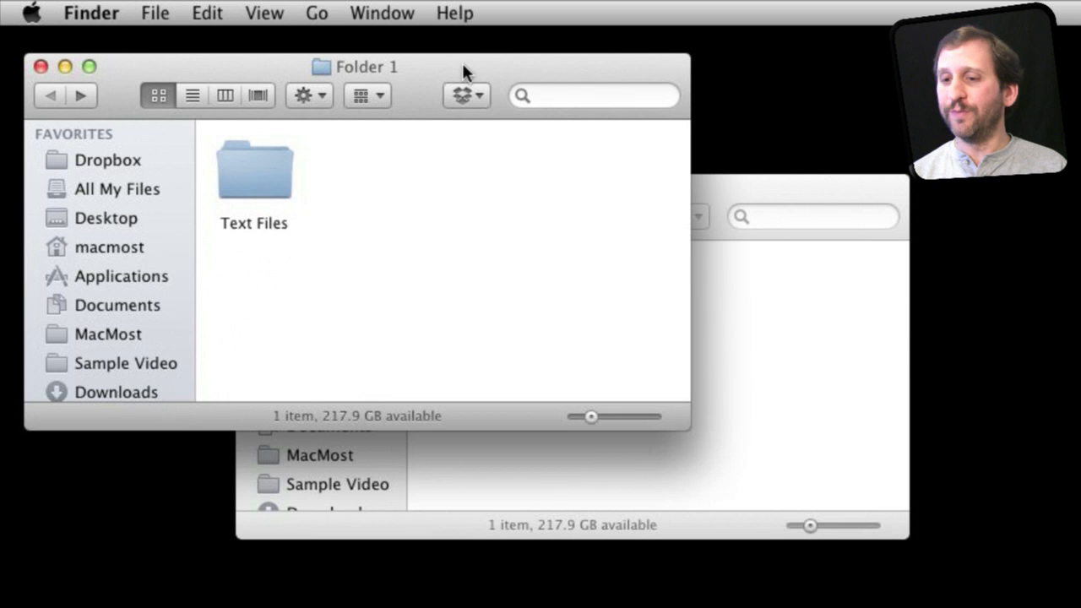
mouse_move(234, 218)
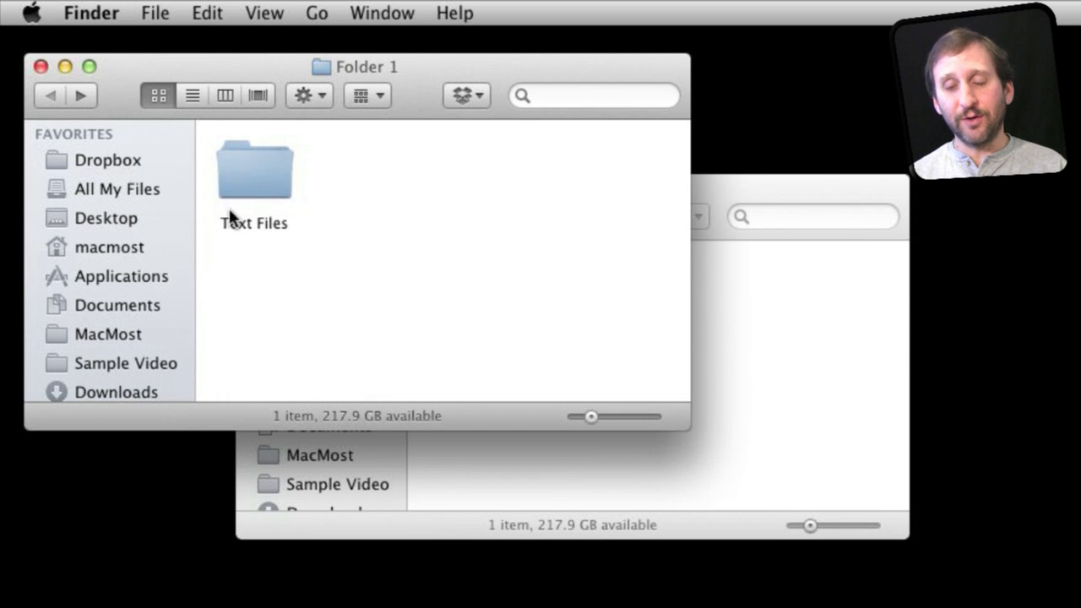
Look inside Folder 1's Text Files (test1–3.txt) and Folder 2's (test4–6.txt), then return to the folder view.
double_click(254, 169)
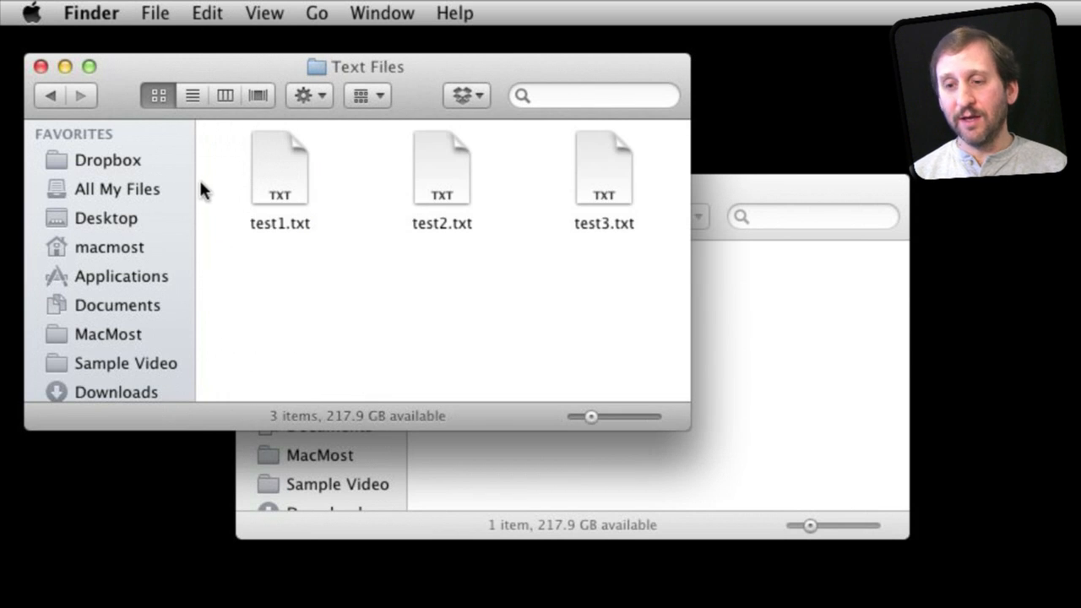
mouse_move(422, 234)
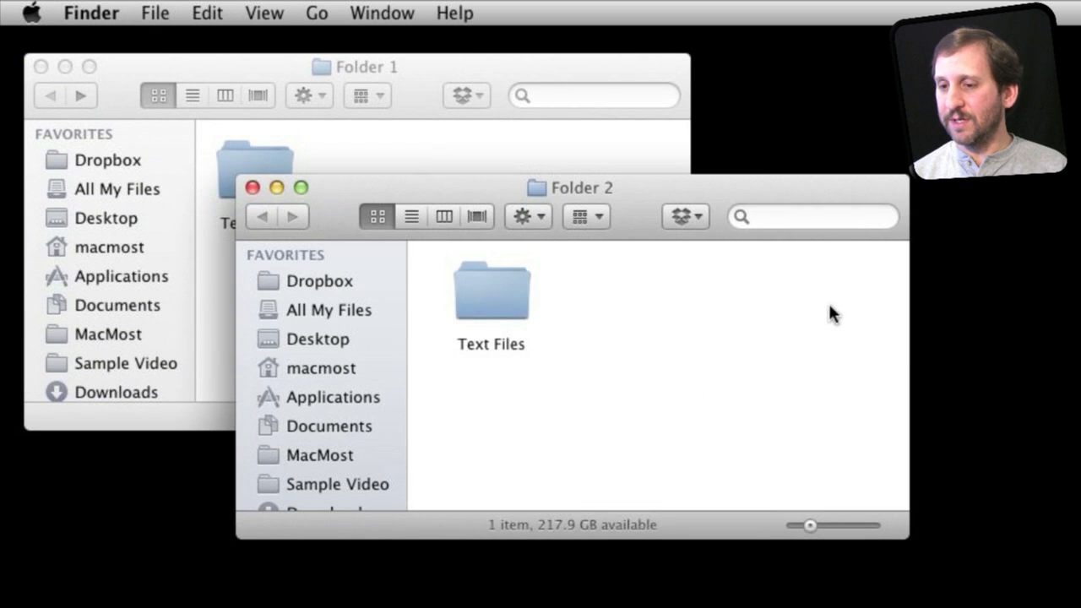
double_click(492, 291)
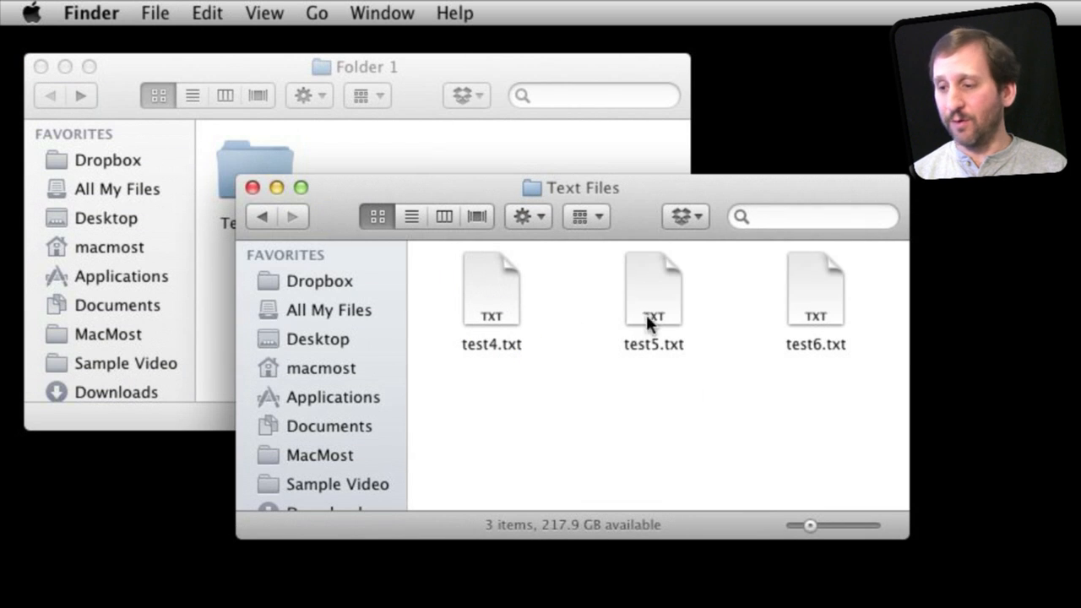
left_click(262, 217)
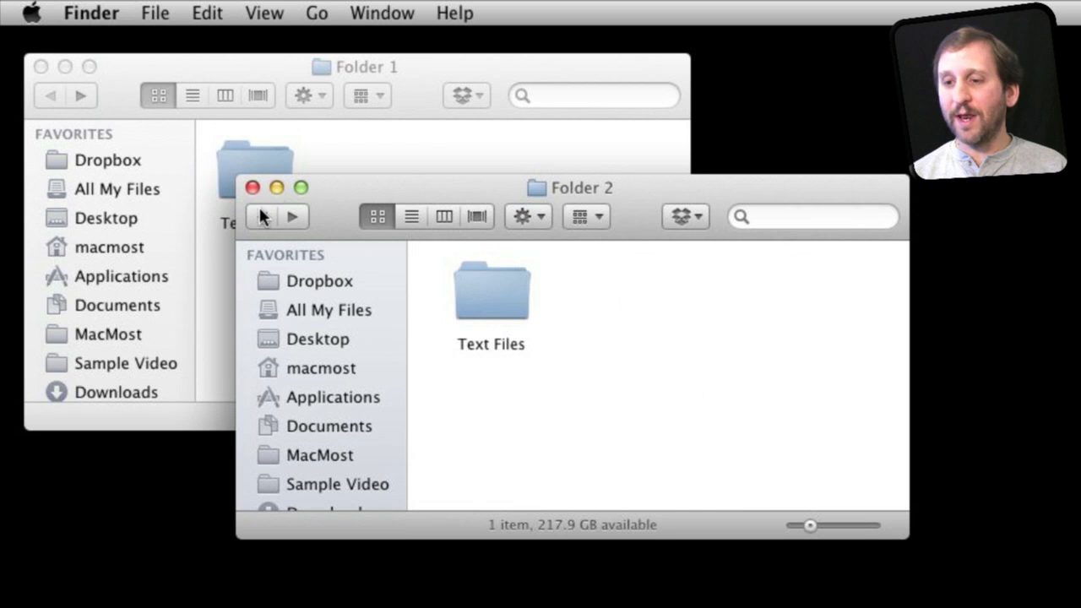
mouse_move(487, 202)
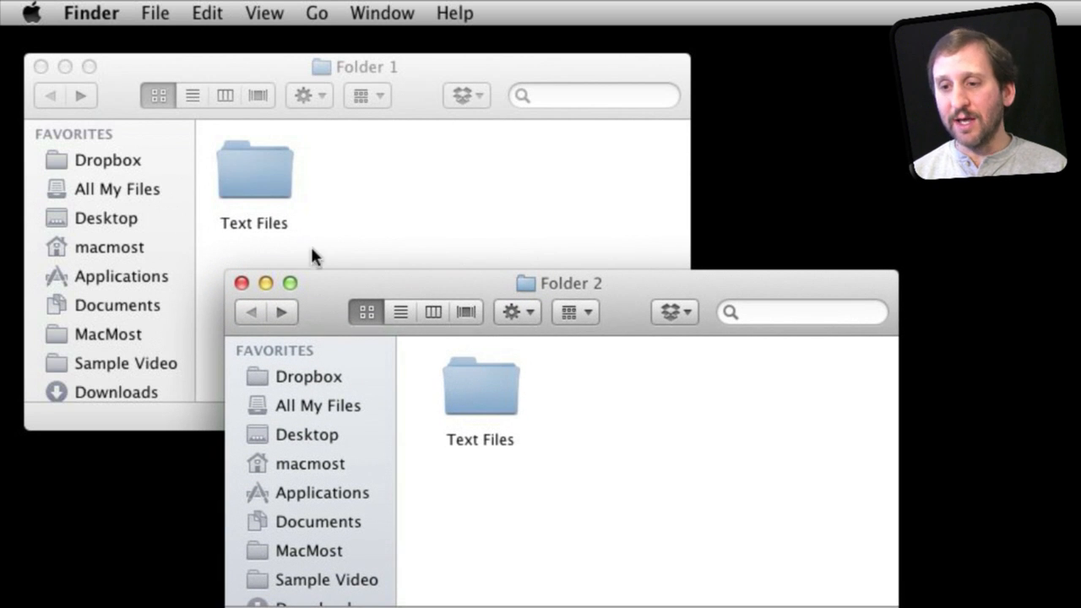
mouse_move(433, 286)
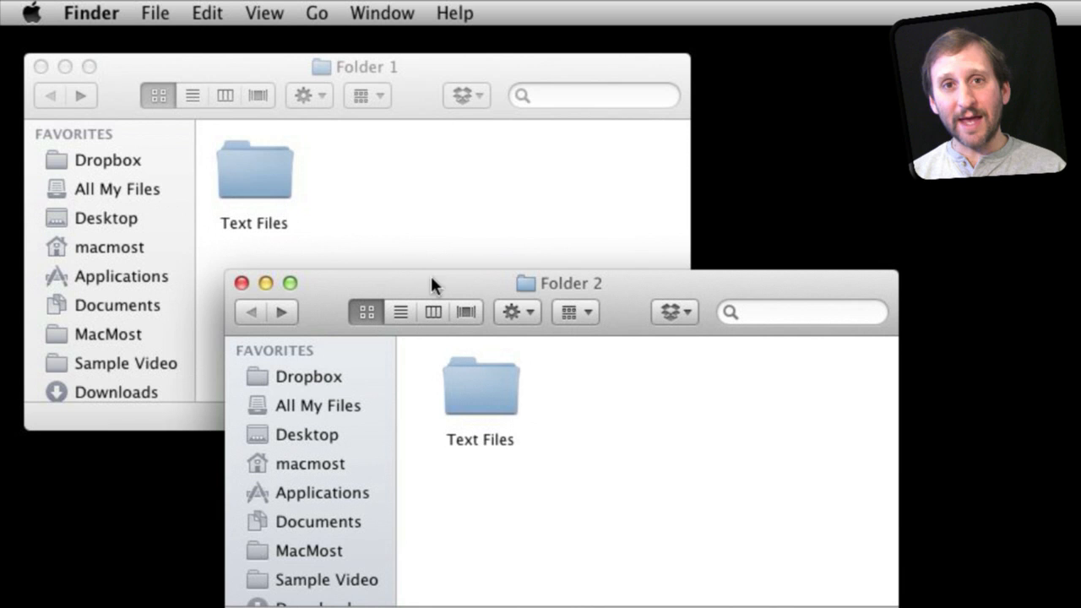
left_click_drag(480, 385, 419, 186)
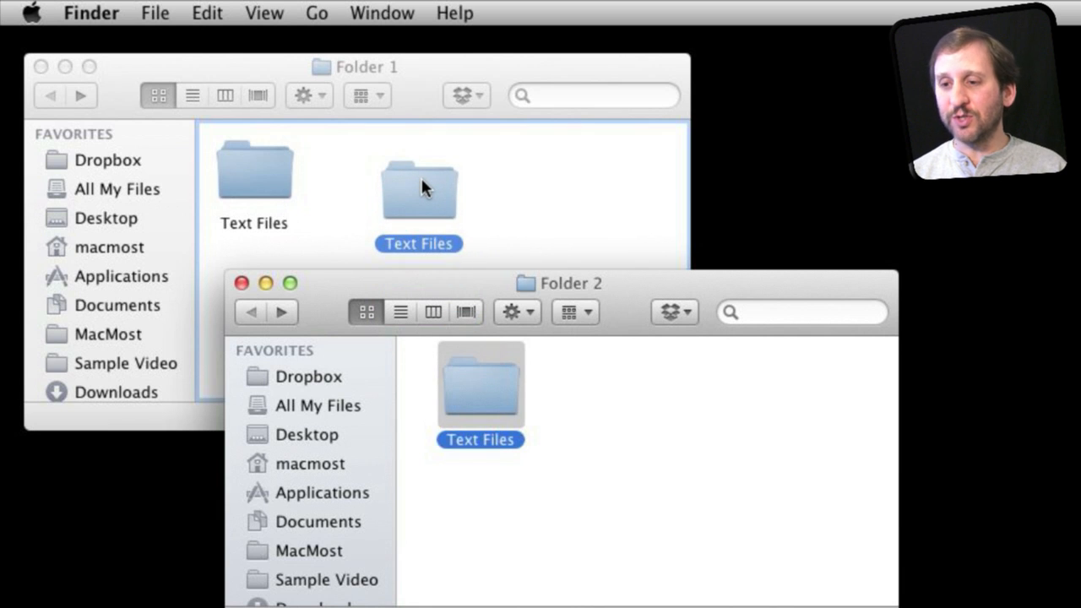
left_click_drag(419, 189, 480, 386)
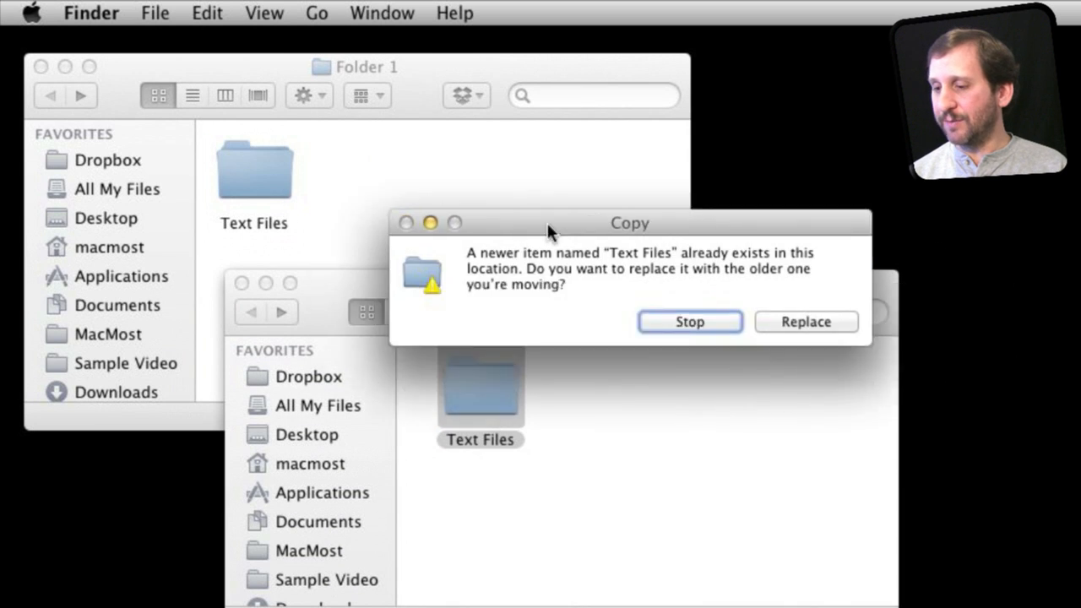
left_click_drag(629, 223, 534, 172)
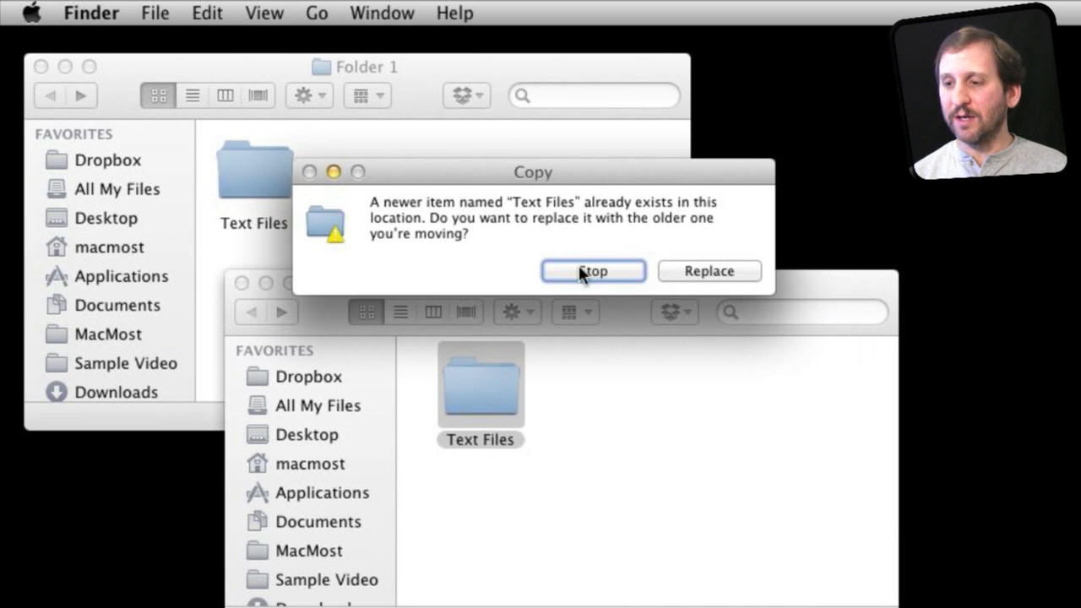
left_click(593, 270)
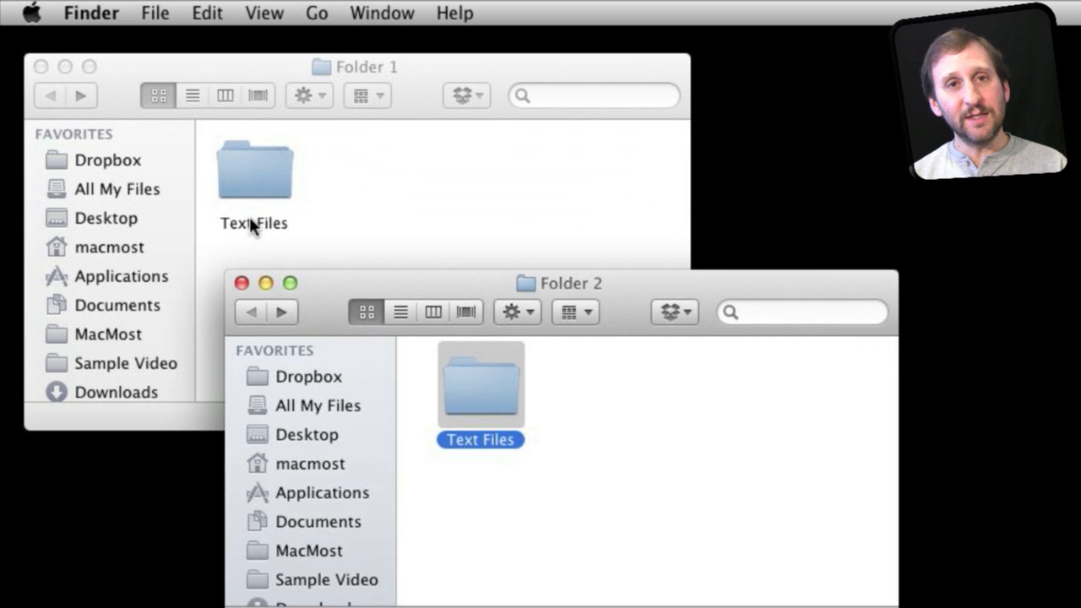
mouse_move(426, 290)
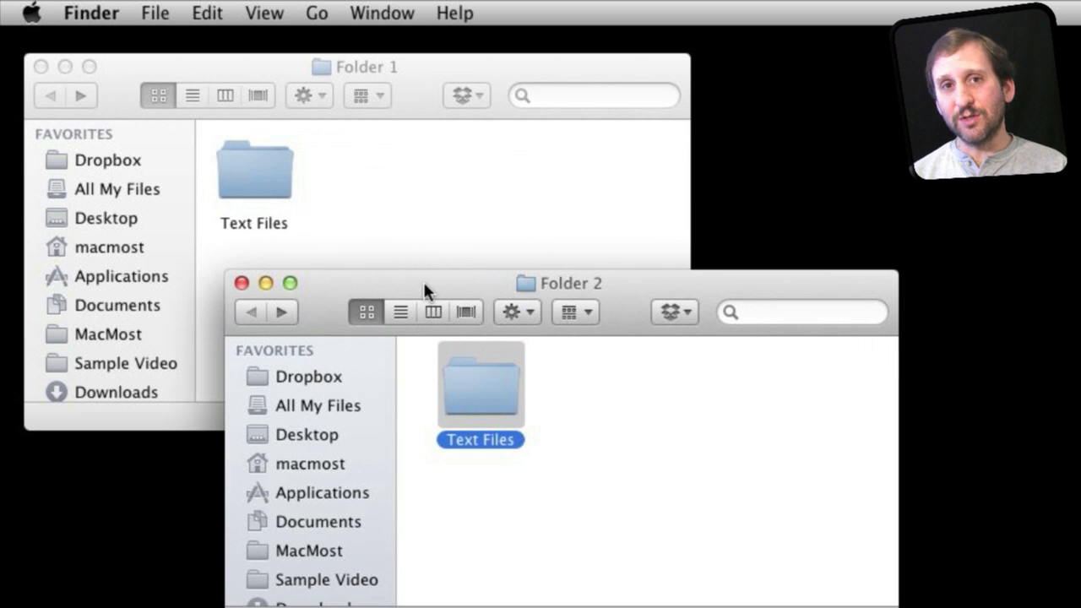
mouse_move(487, 402)
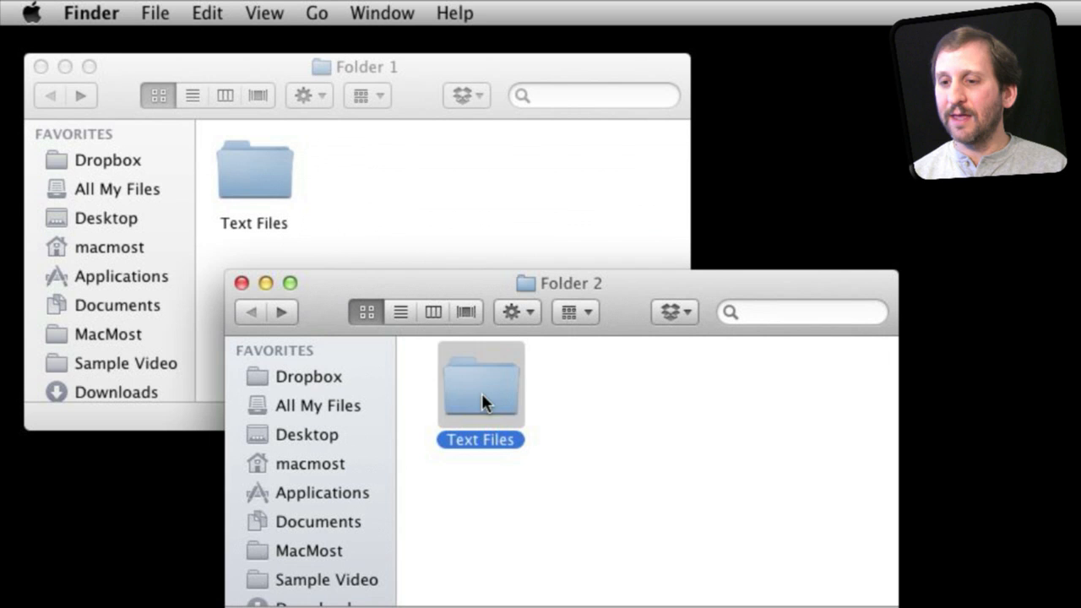
Option-drag Folder 2's Text Files into Folder 1, choose Merge, and view the combined folder.
left_click_drag(480, 386, 433, 196)
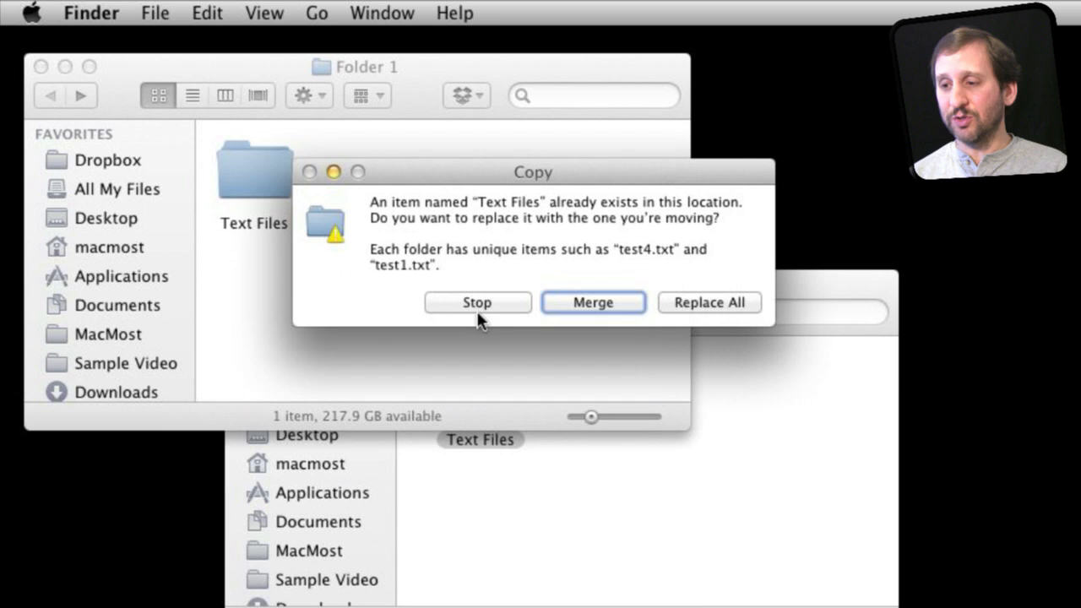
mouse_move(480, 240)
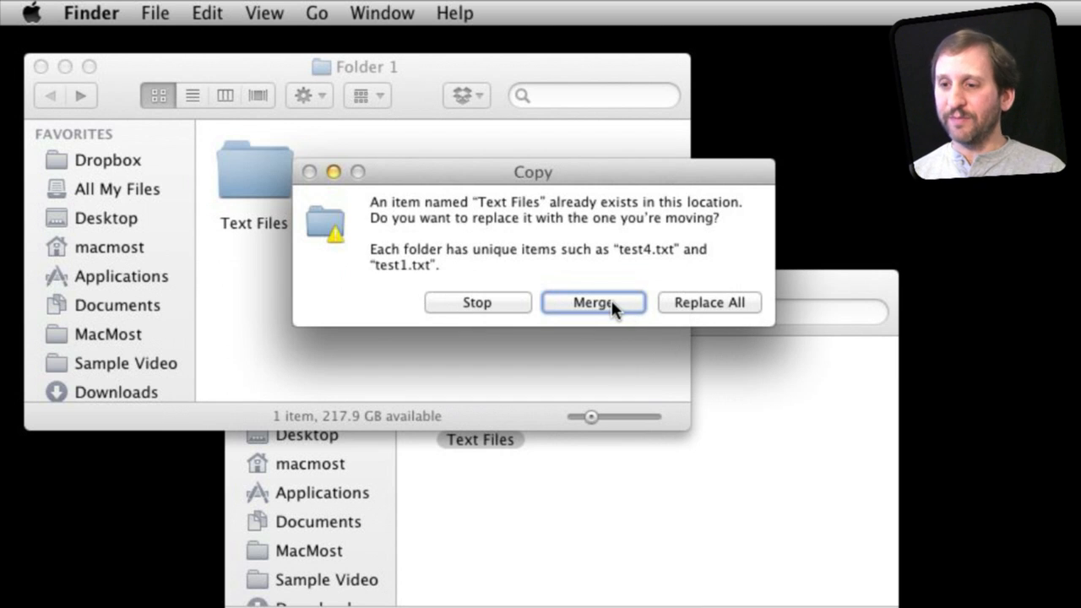
left_click(591, 303)
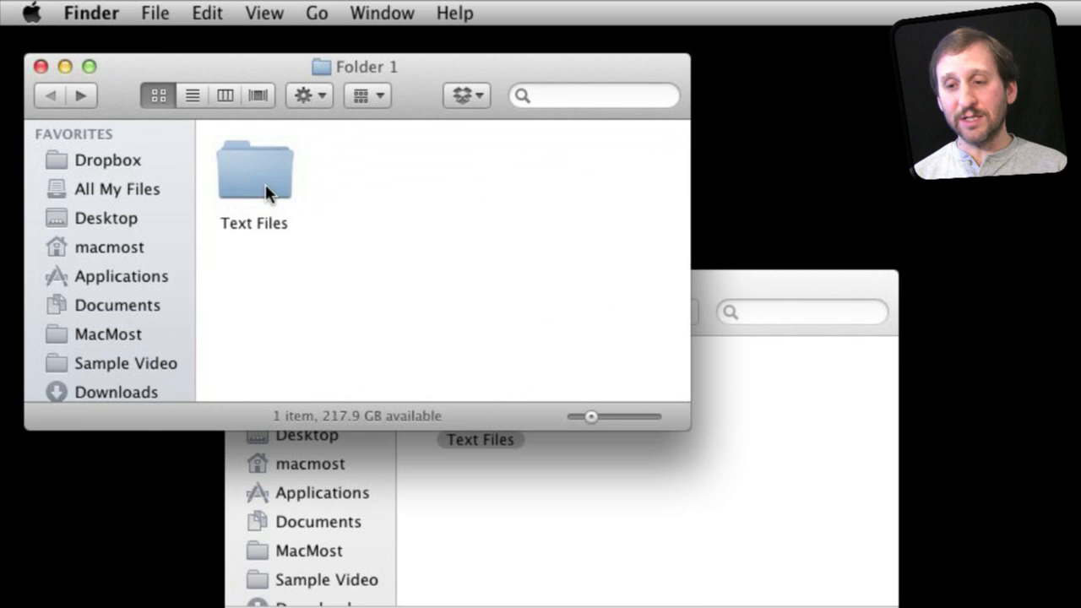
double_click(253, 169)
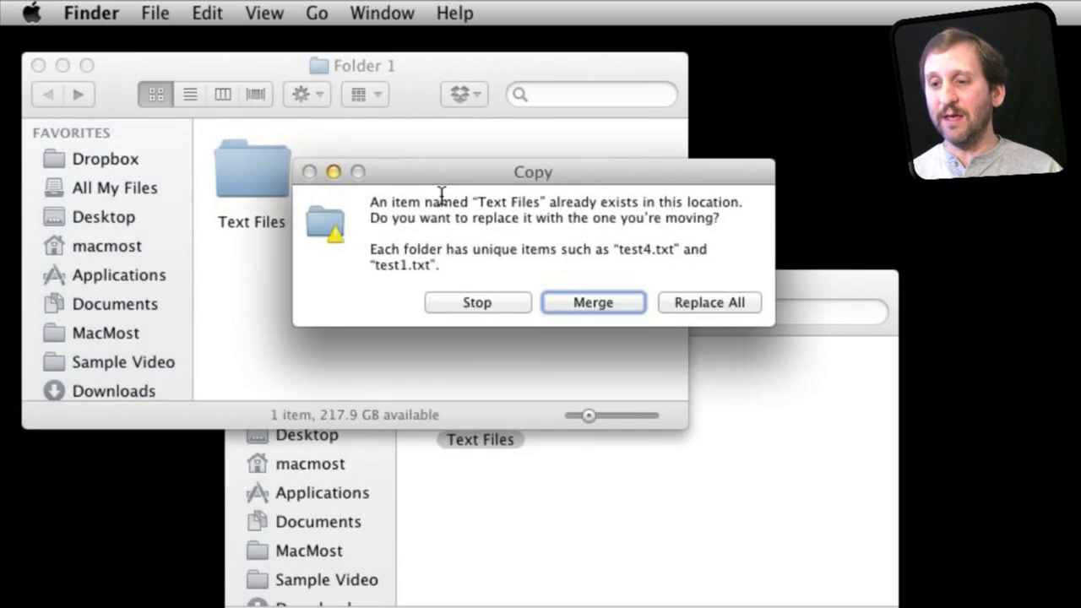
mouse_move(592, 307)
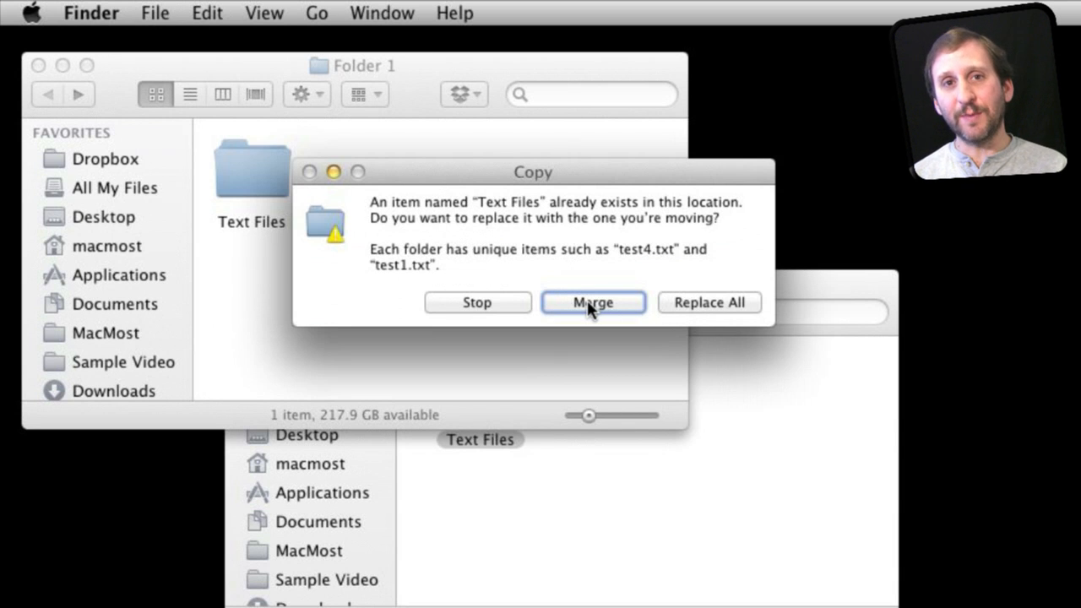
Confirm Merge, then open the Text Files folder holding test4–6.txt and arrange its window.
left_click(593, 303)
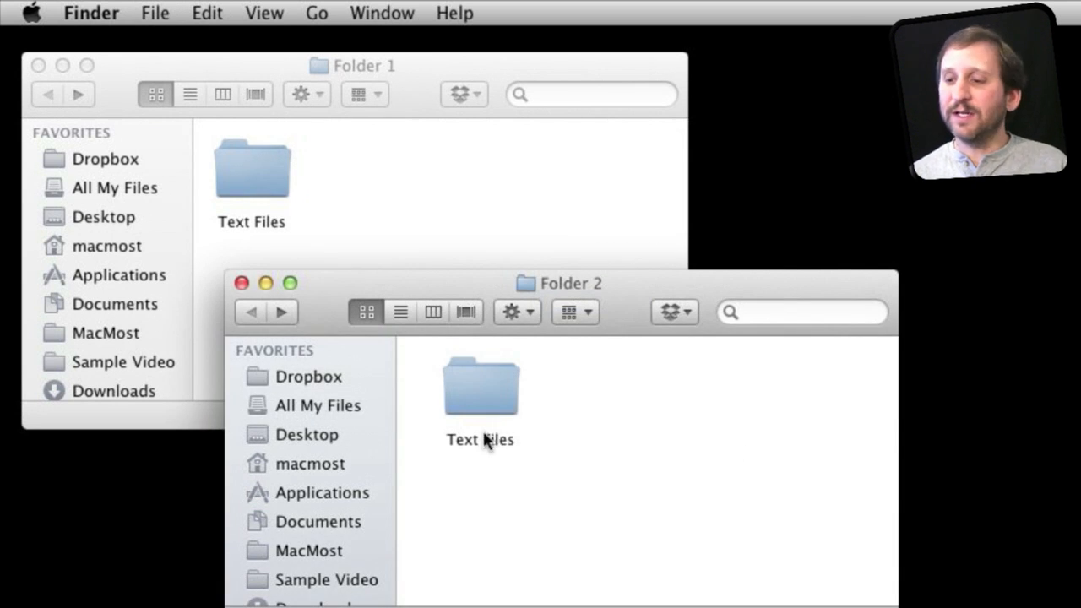
double_click(479, 385)
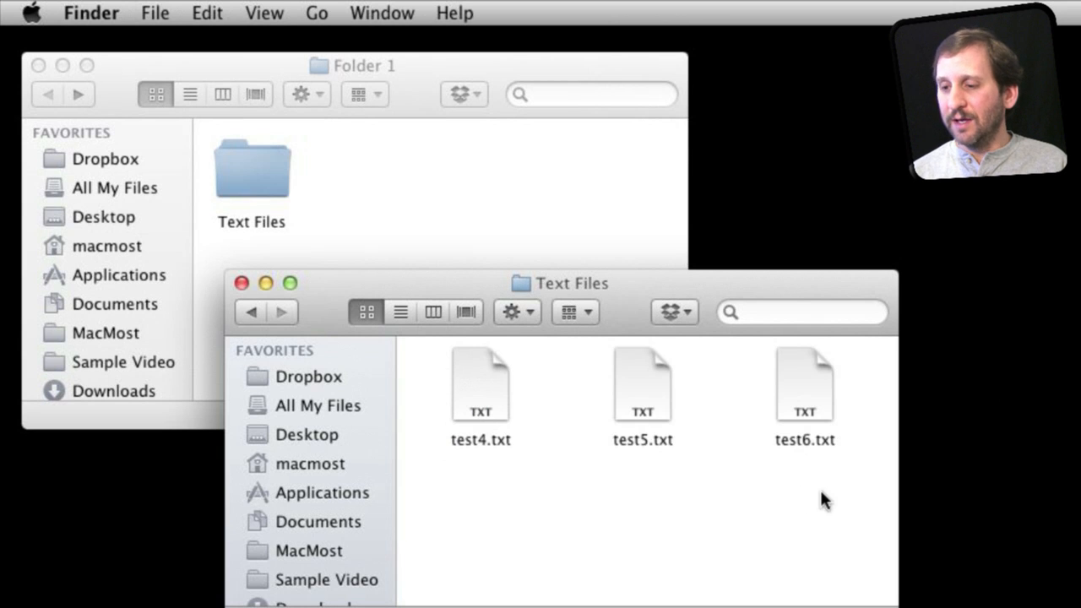
left_click_drag(642, 385, 380, 313)
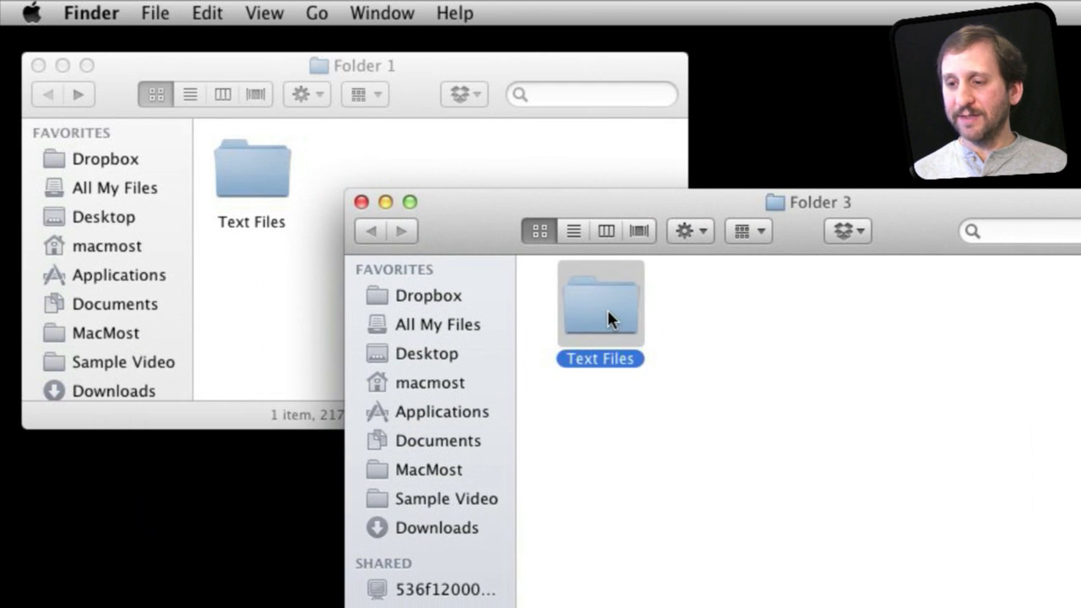
Move Folder 3's test1–3.txt into the other Text Files folder, keeping both for all duplicates as 'copy' files.
double_click(600, 304)
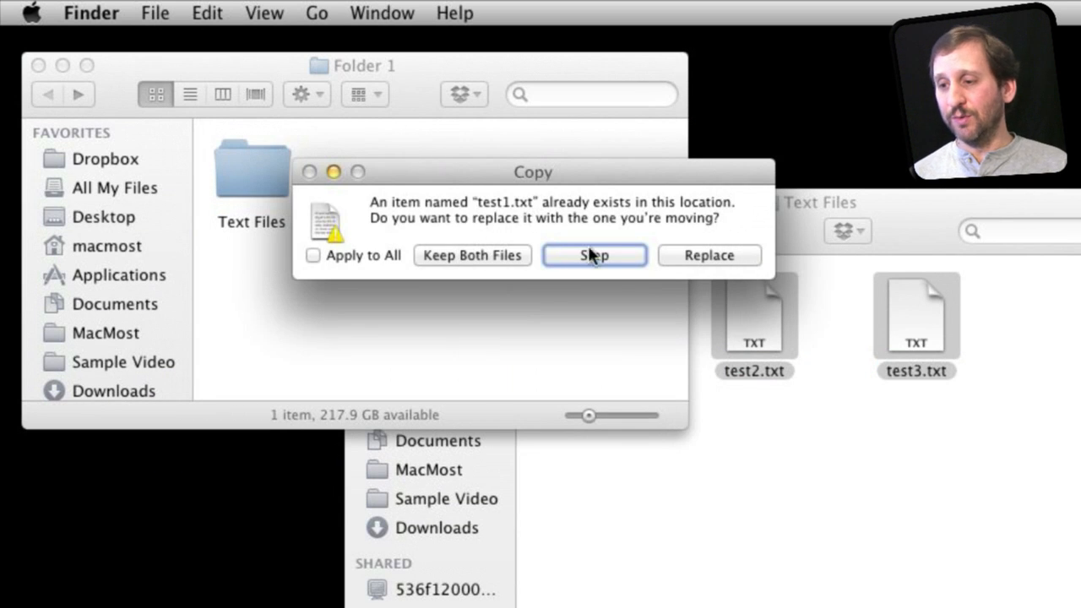
mouse_move(454, 265)
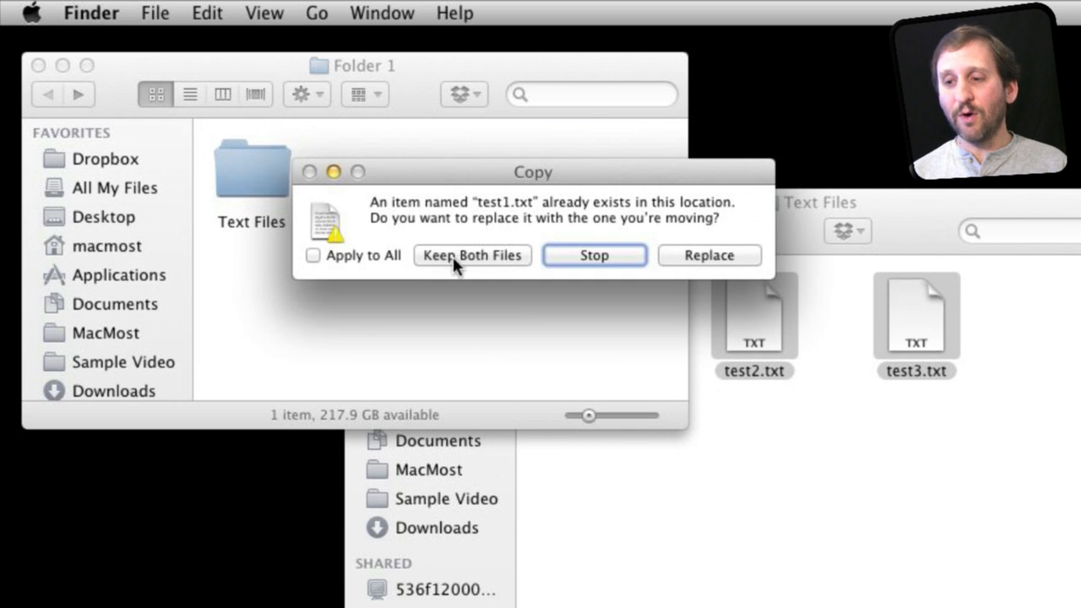
left_click(315, 255)
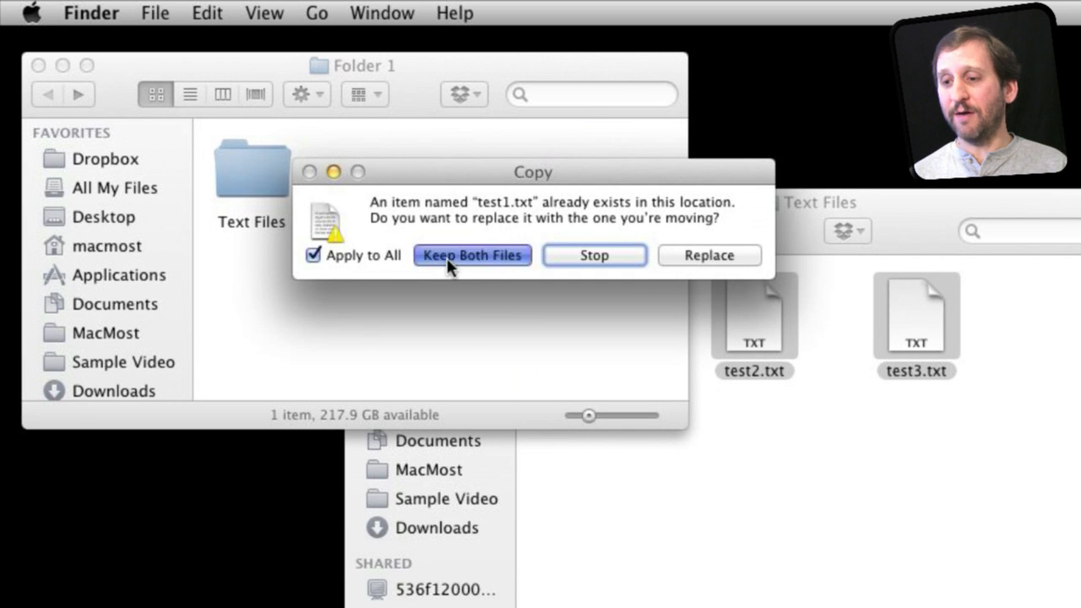
left_click(473, 255)
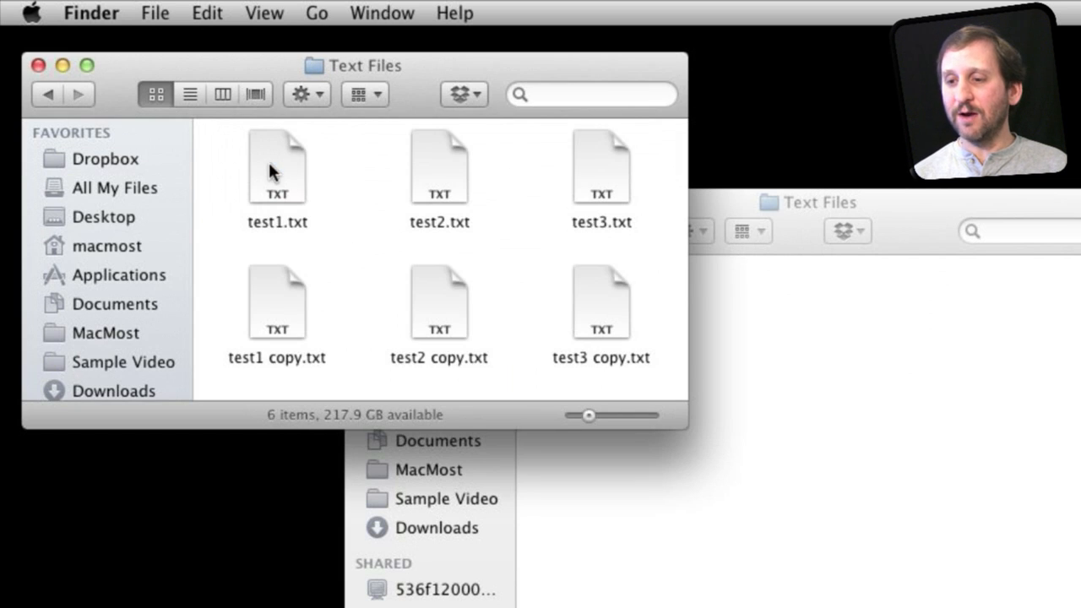
mouse_move(582, 192)
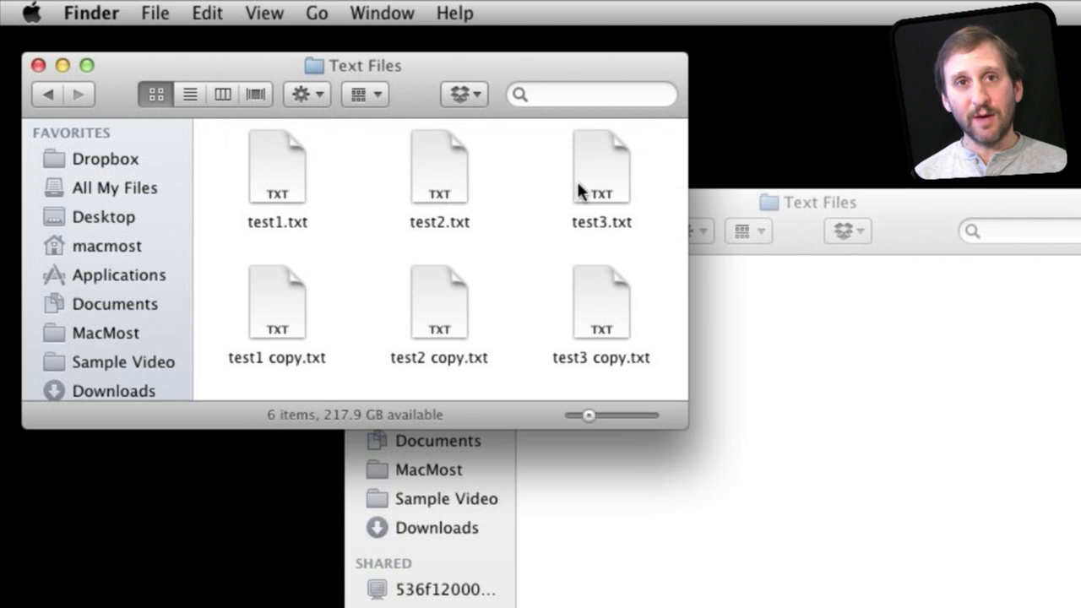
mouse_move(331, 353)
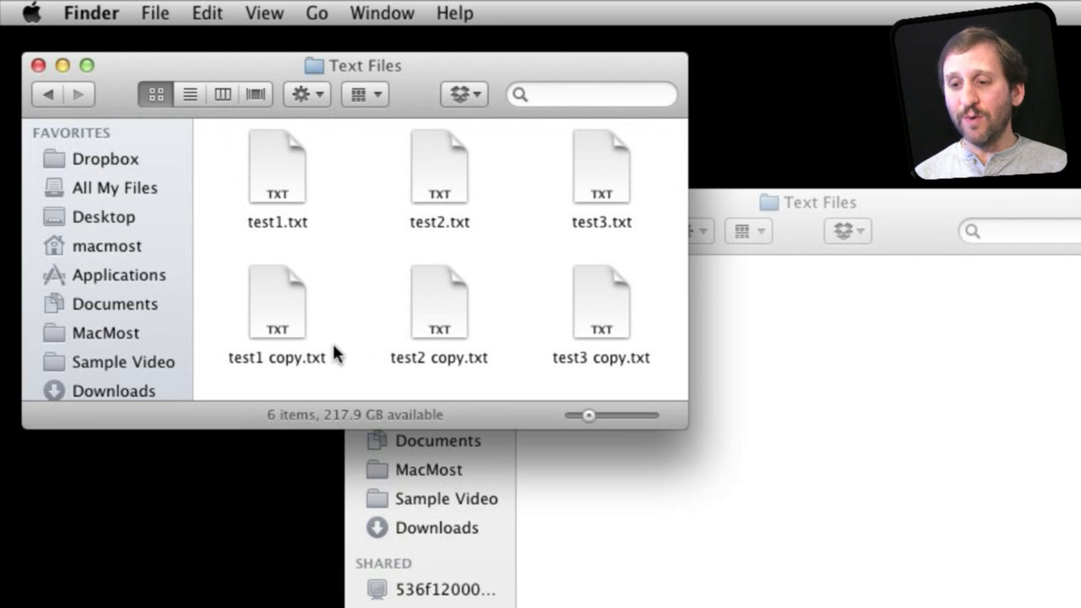
mouse_move(392, 230)
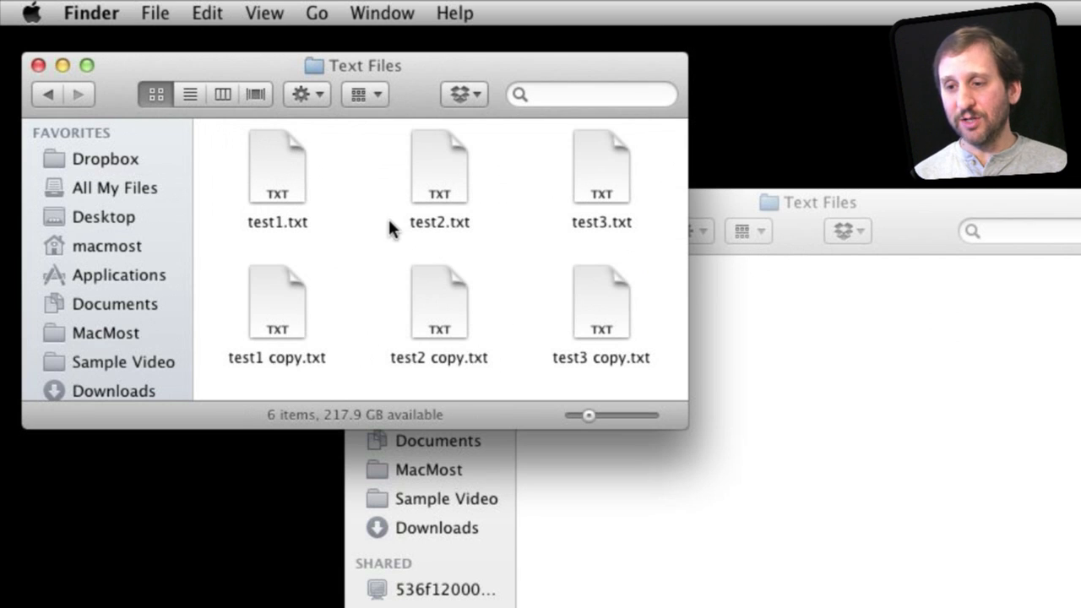
mouse_move(431, 250)
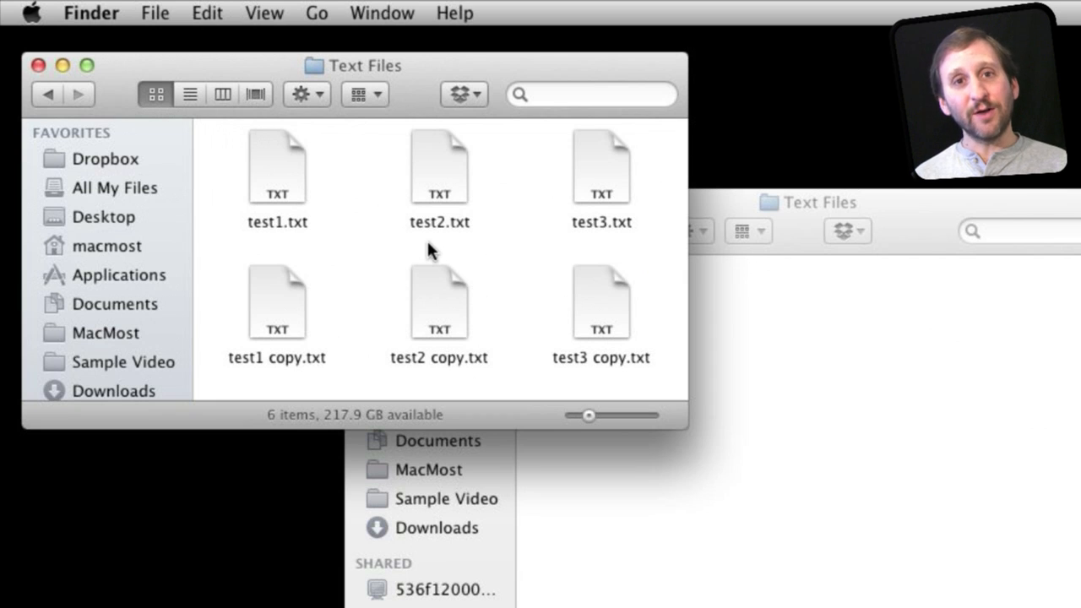
mouse_move(337, 314)
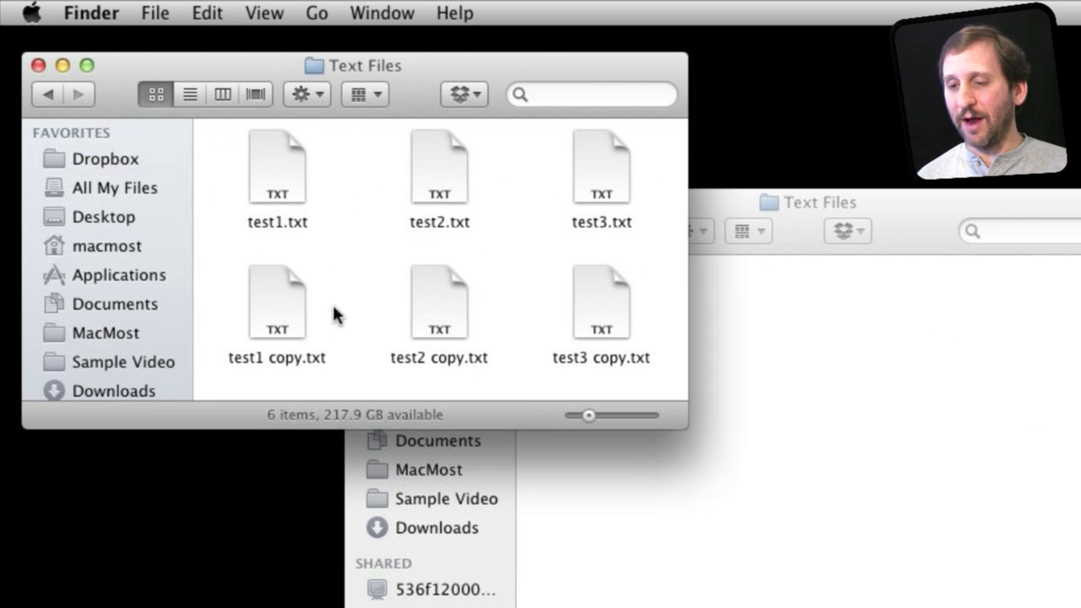
mouse_move(353, 321)
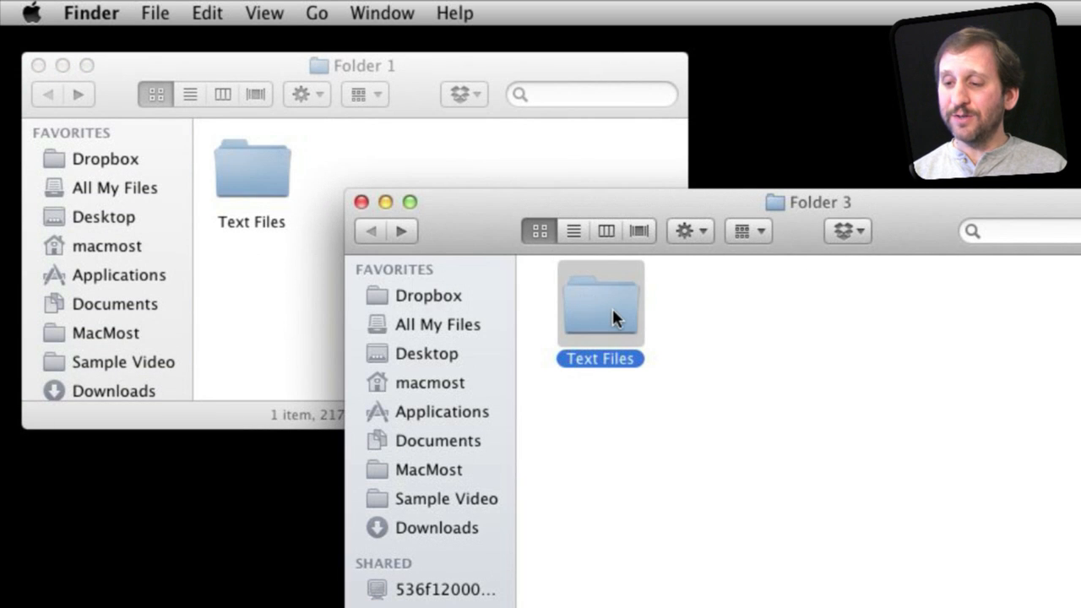
Drag Folder 3's Text Files onto Folder 1, stop at the replace warning, and reopen it showing test1–3.txt.
double_click(600, 304)
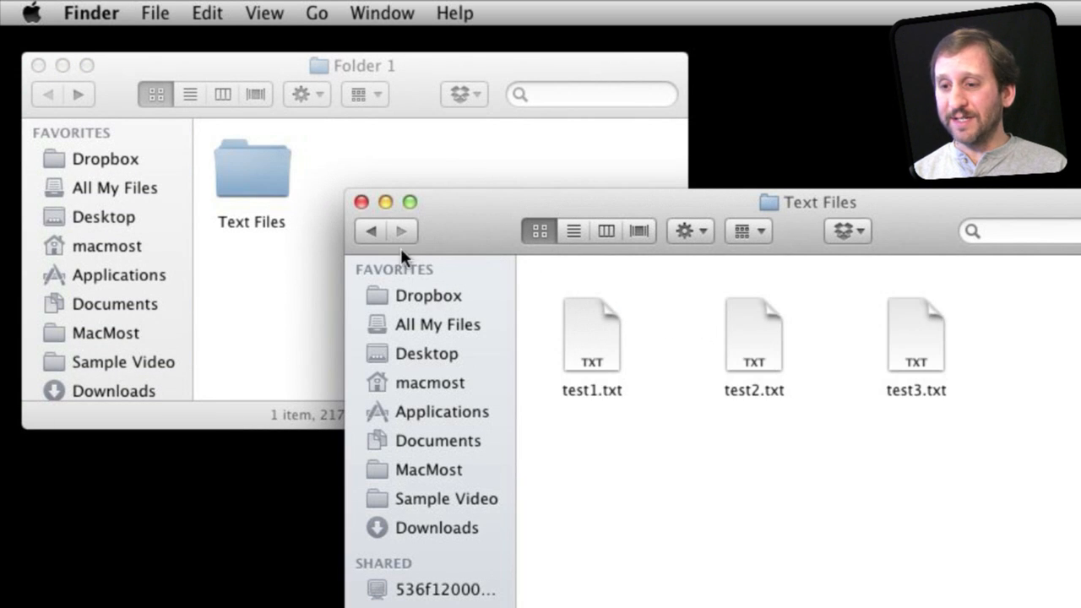
left_click(368, 230)
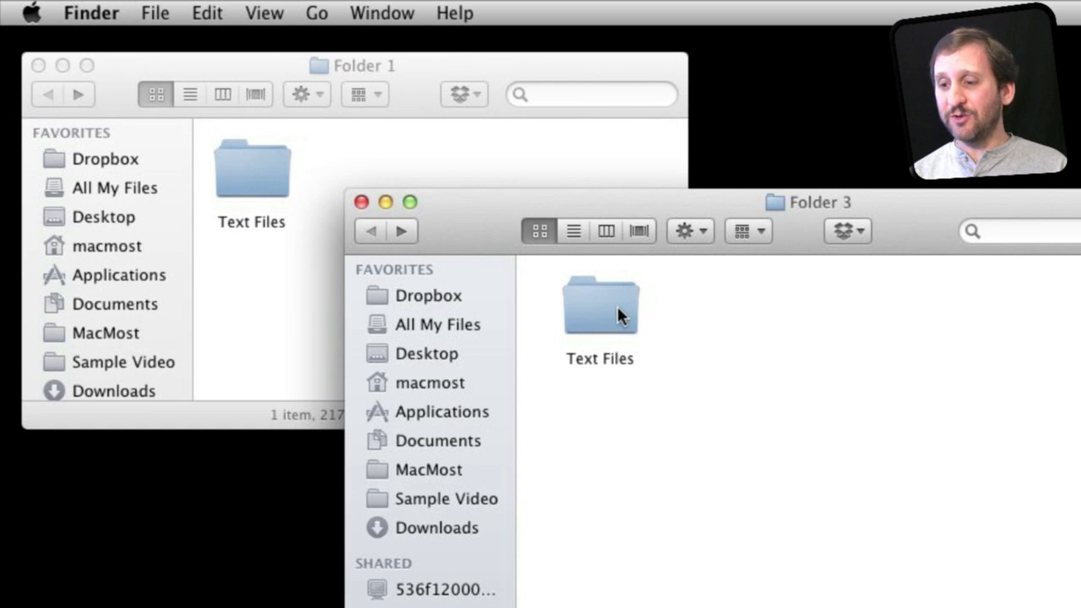
left_click_drag(600, 305, 422, 177)
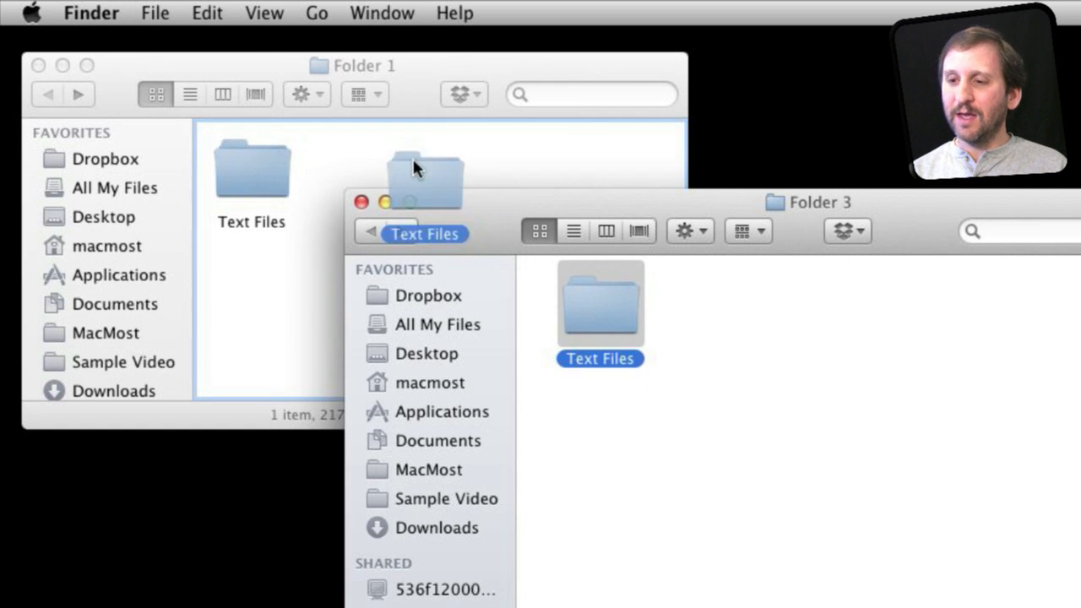
left_click_drag(600, 304, 403, 160)
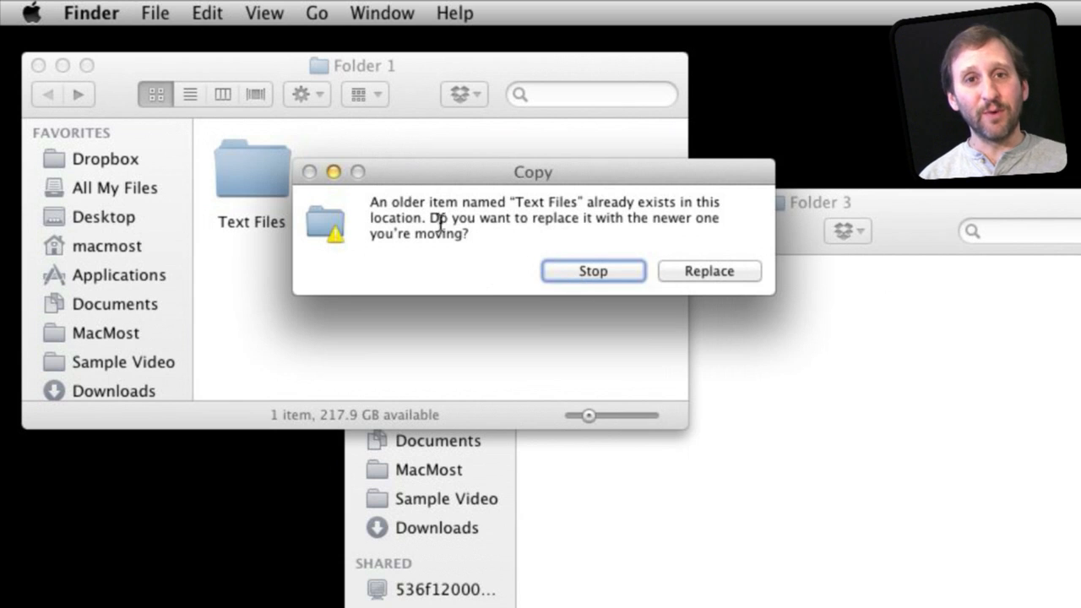
mouse_move(465, 285)
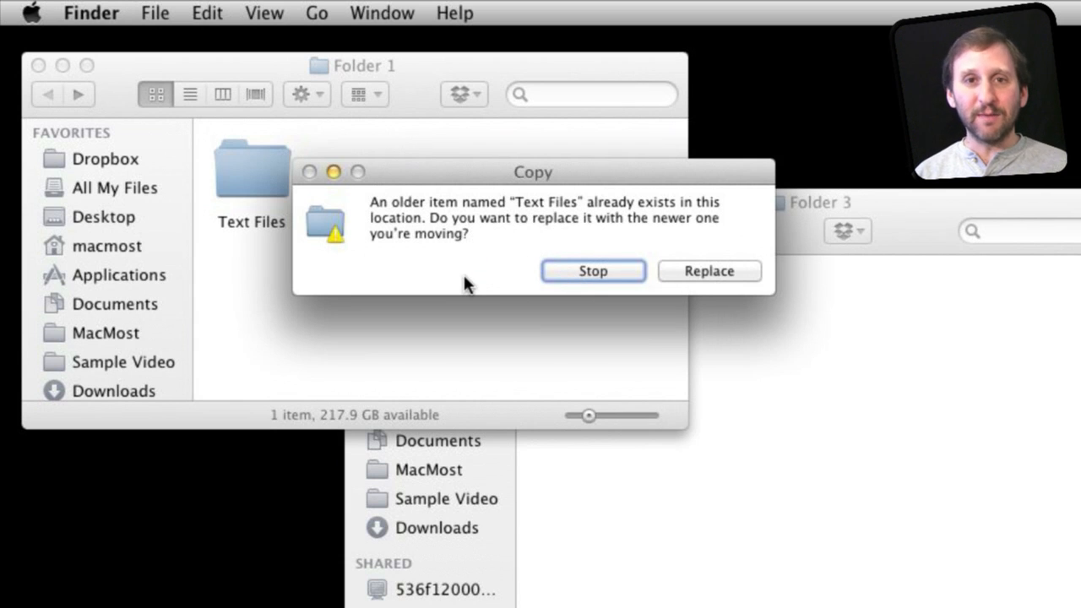
mouse_move(568, 246)
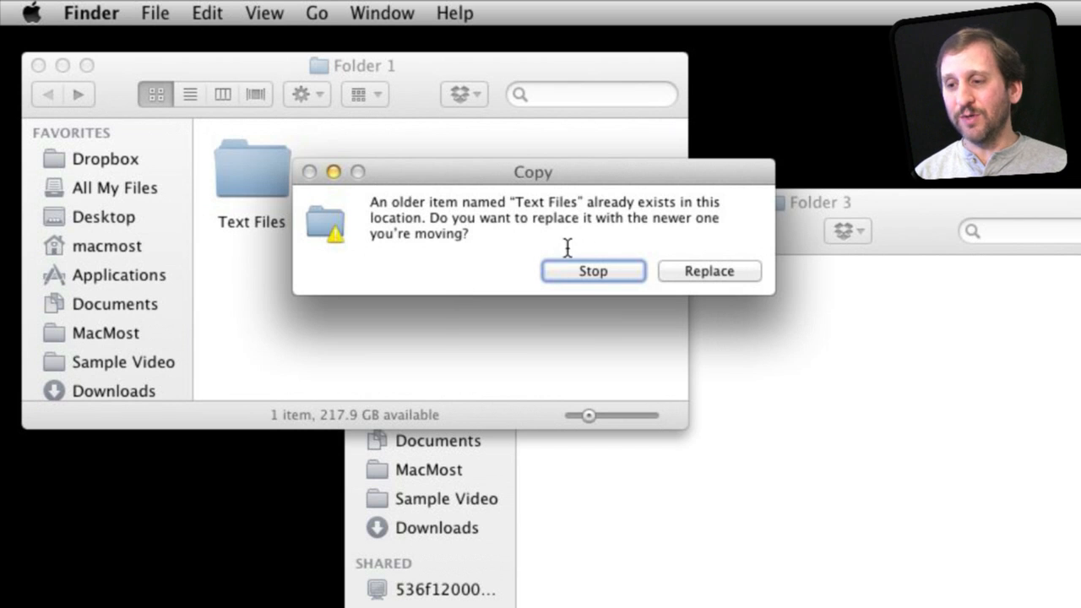
left_click(709, 270)
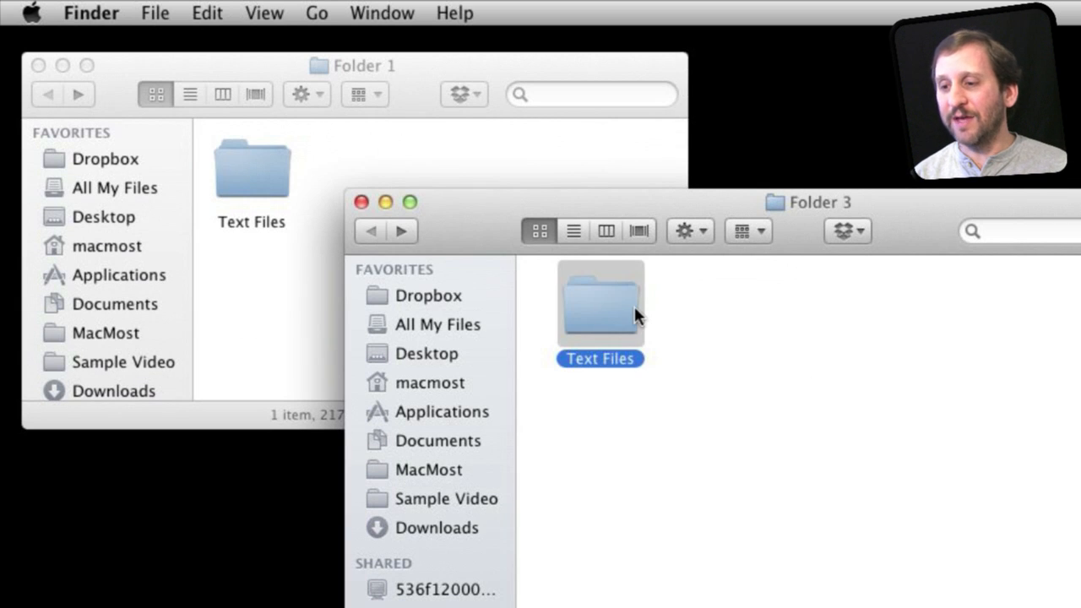
double_click(599, 305)
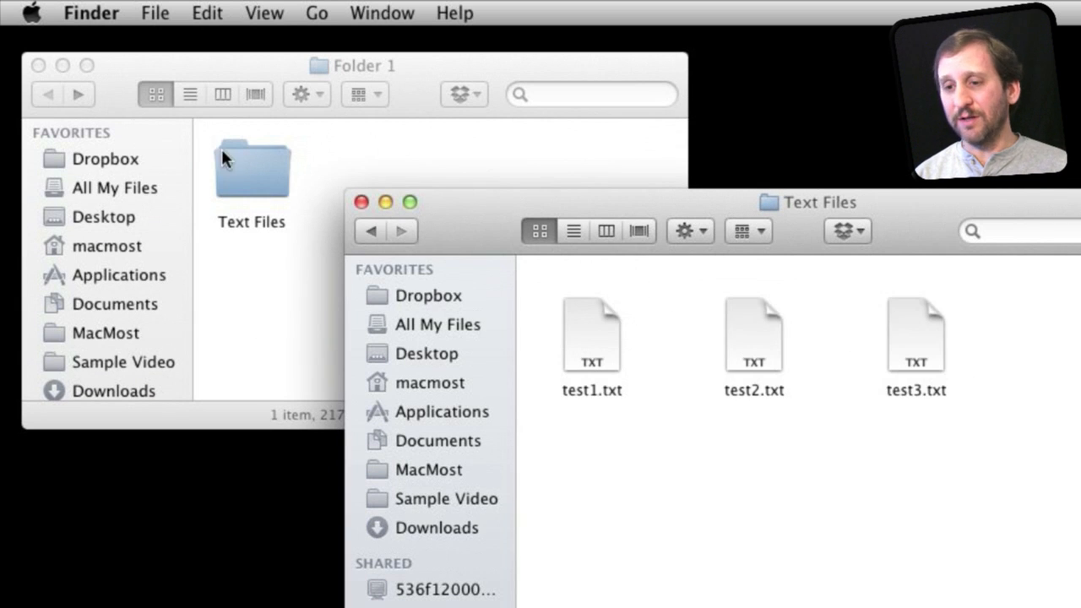
mouse_move(581, 341)
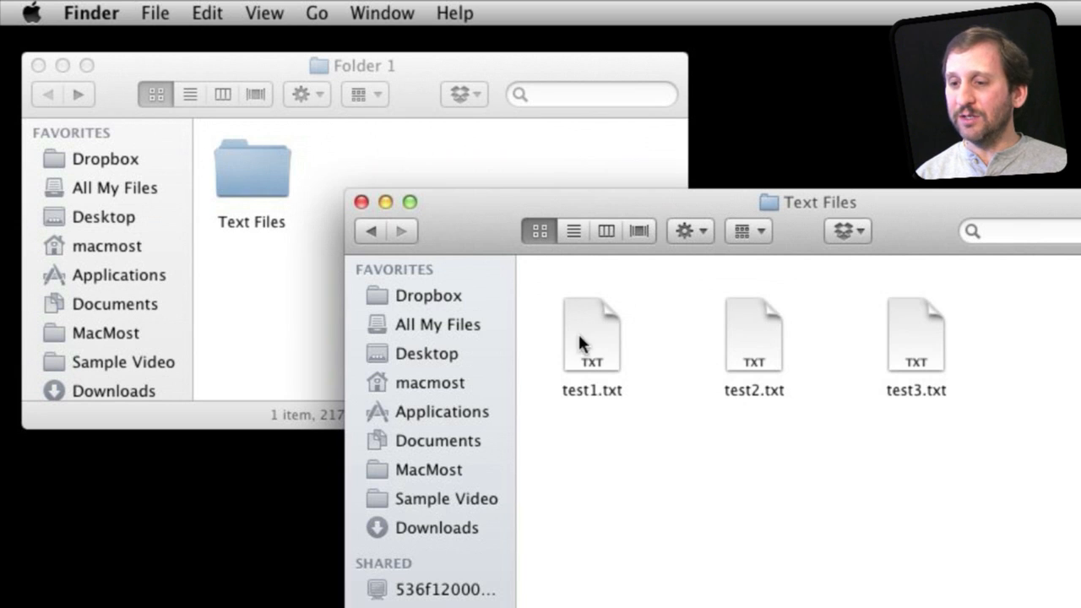